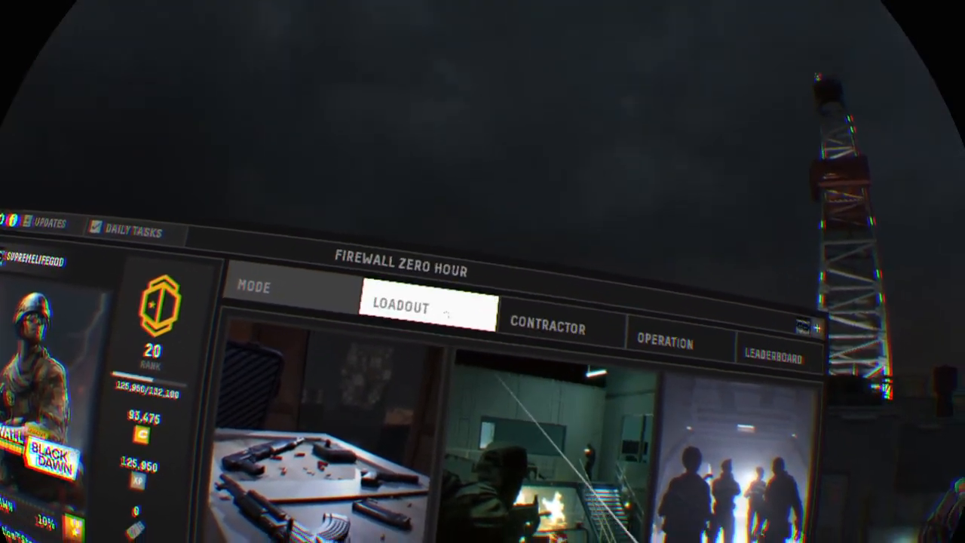
Browse the LOADOUT and CONTRACTOR tabs to reveal the available contractors roster.
left_click(536, 327)
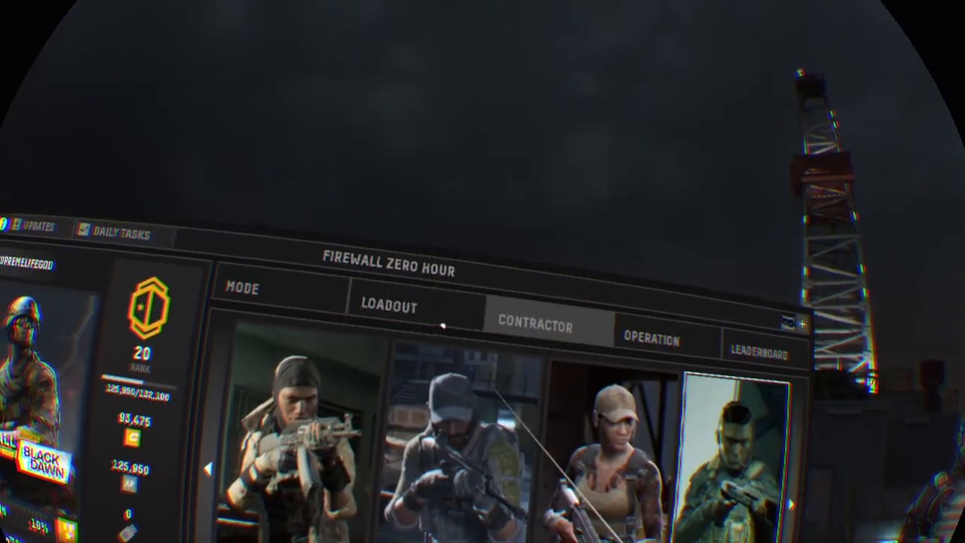
left_click(386, 304)
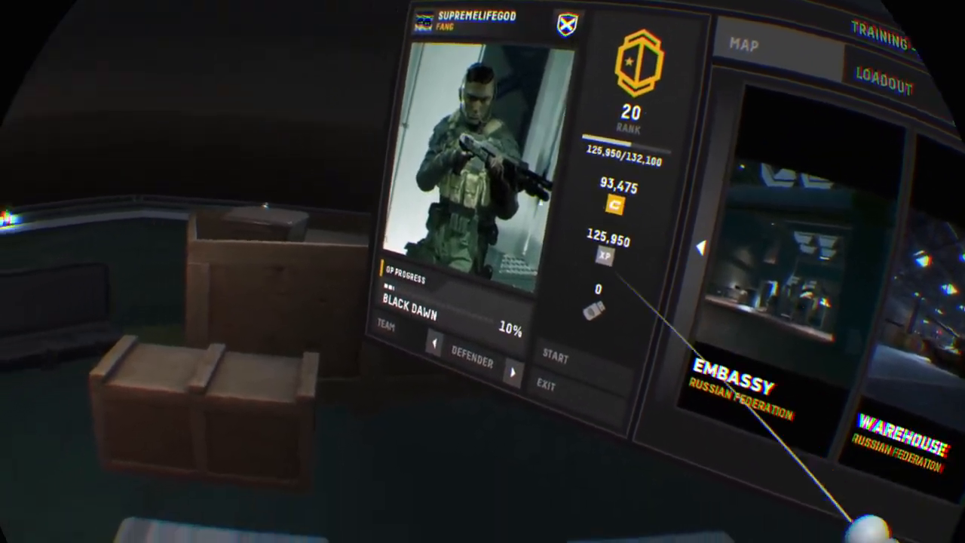
Switch the TEAM setting from Defender to Attacker on the MAP screen.
left_click(512, 371)
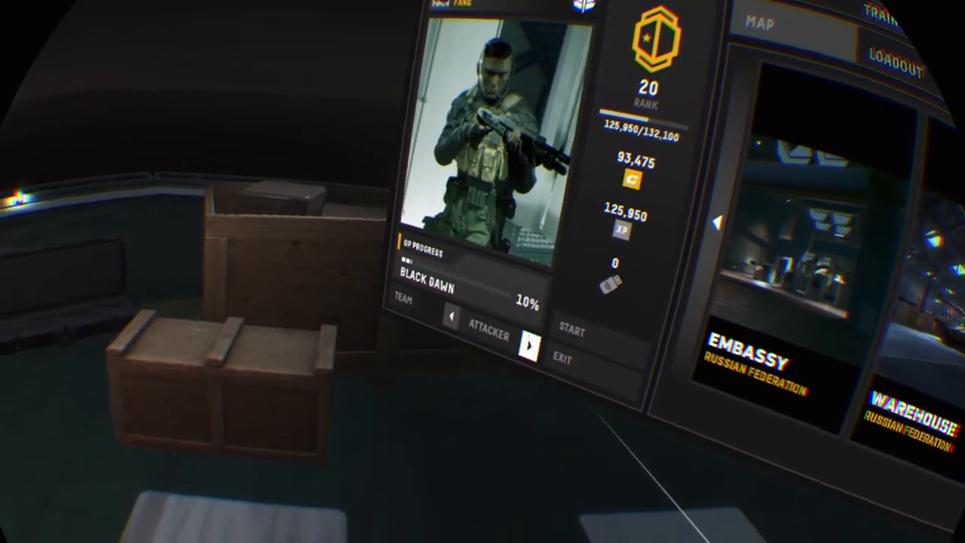